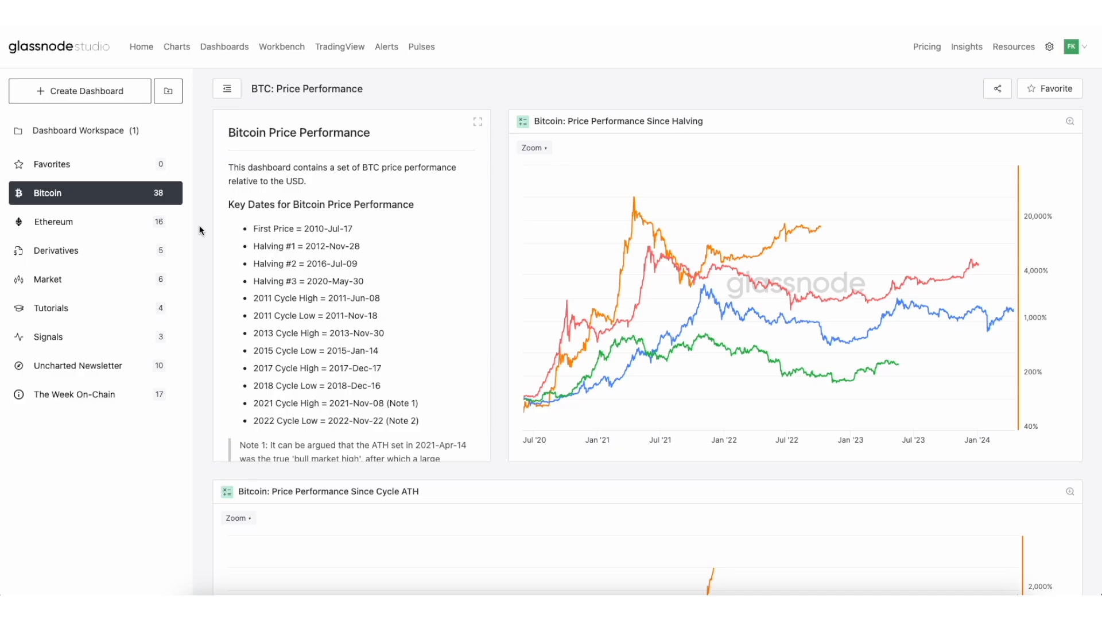
# - Scroll the BTC dashboard to the Bitcoin Price Performance Since Cycle ATH chart and read its per-cycle values
pyautogui.scroll(-3)
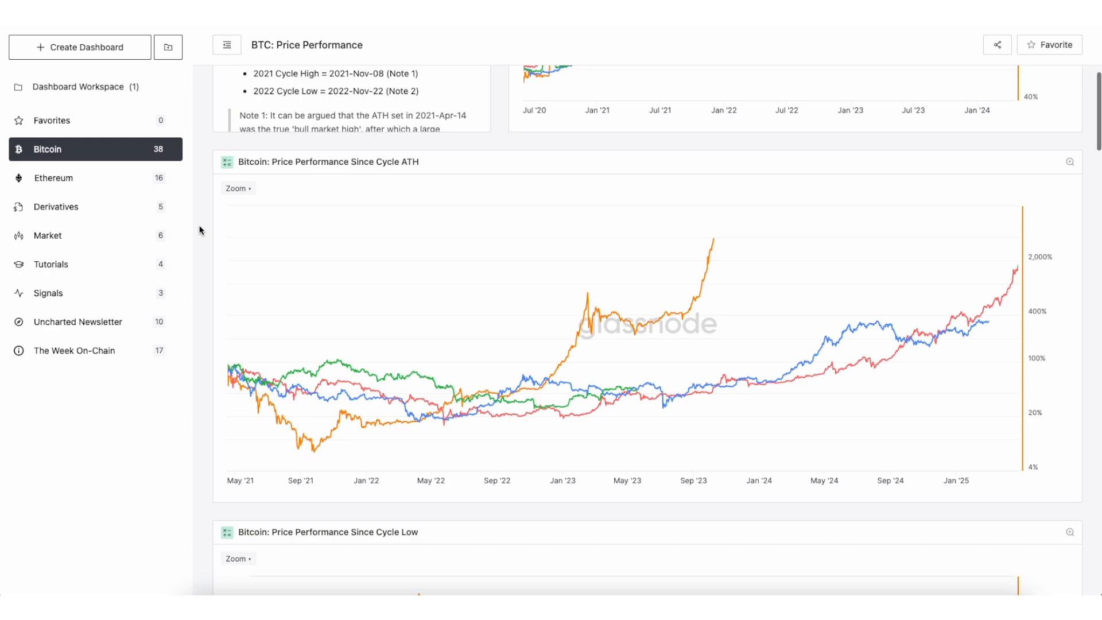
pyautogui.scroll(-3)
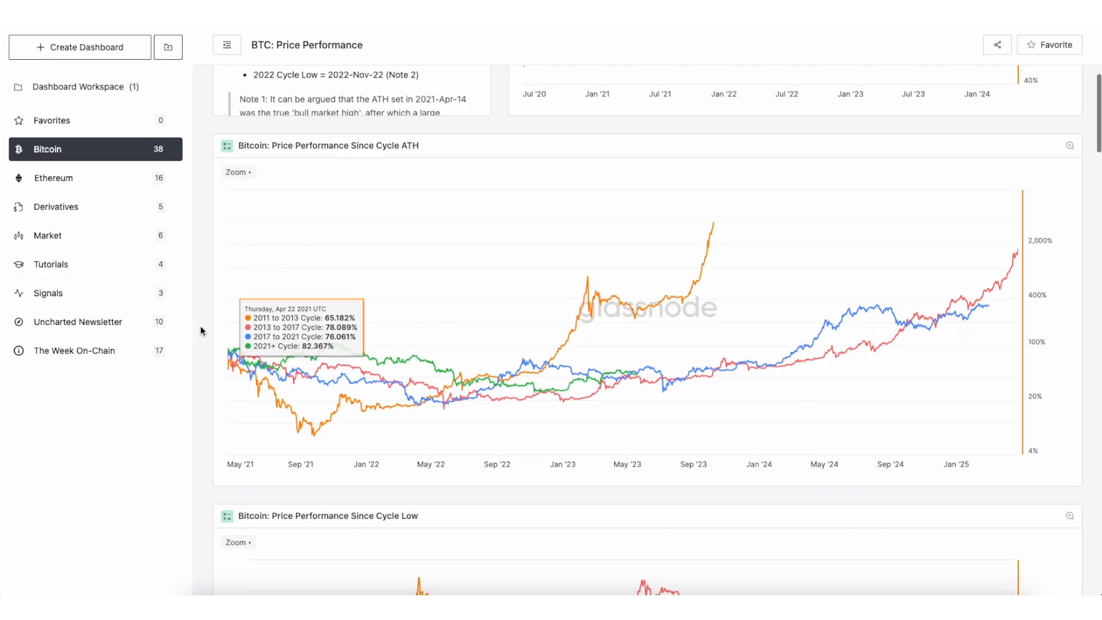
# - Switch from the BTC Since Cycle Low chart to the Ethereum dashboard's Since Cycle ATH and Since Bitcoin Halving charts
pyautogui.scroll(-3)
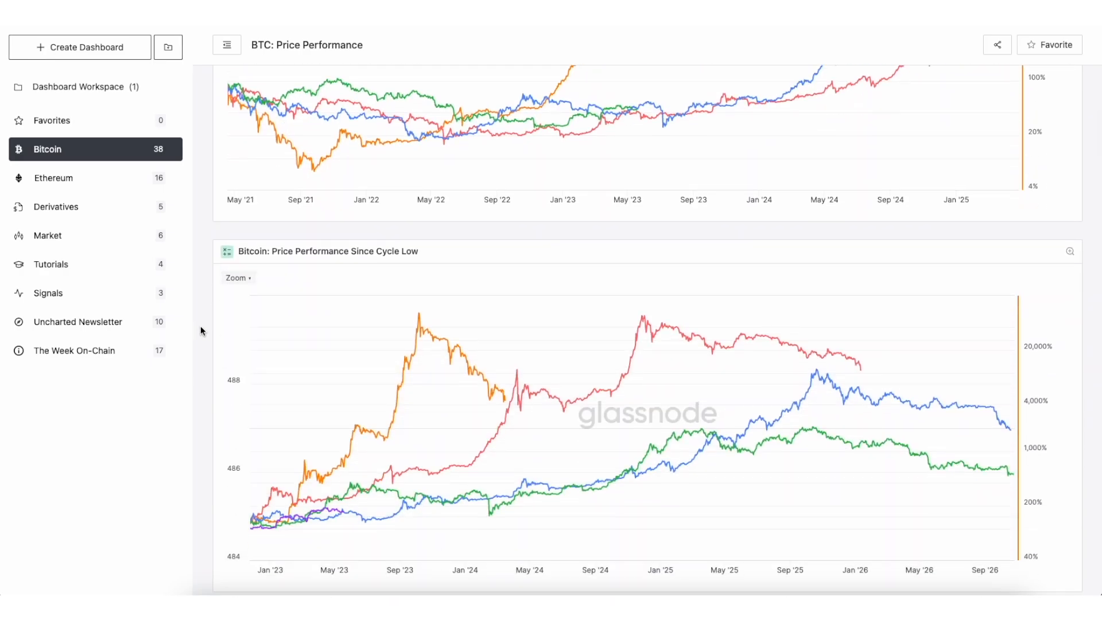
pyautogui.scroll(-3)
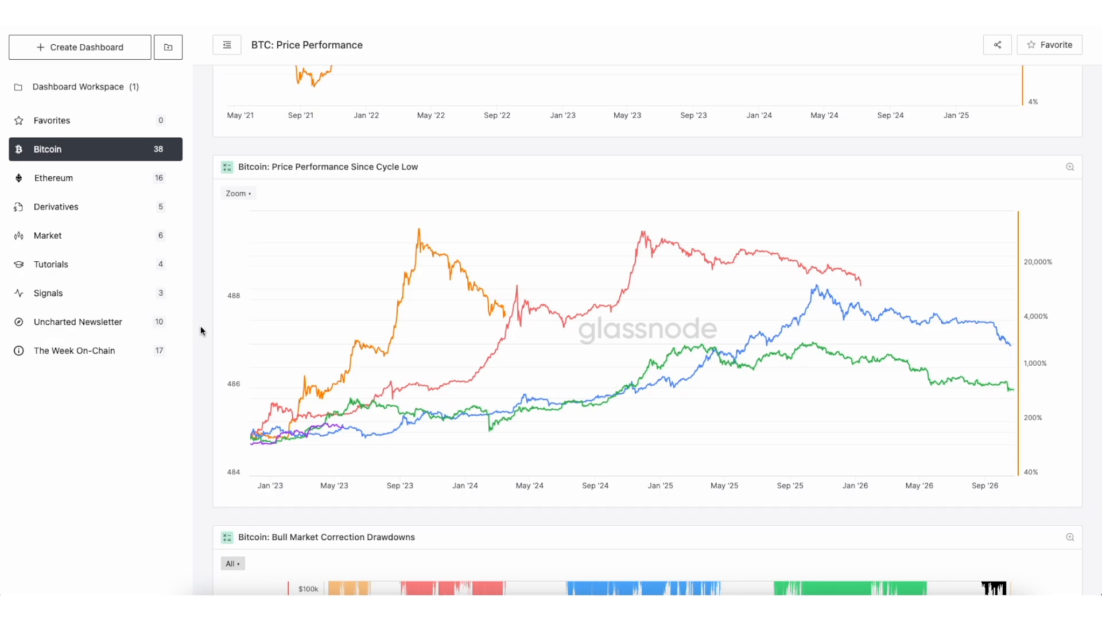
pyautogui.moveTo(241, 301)
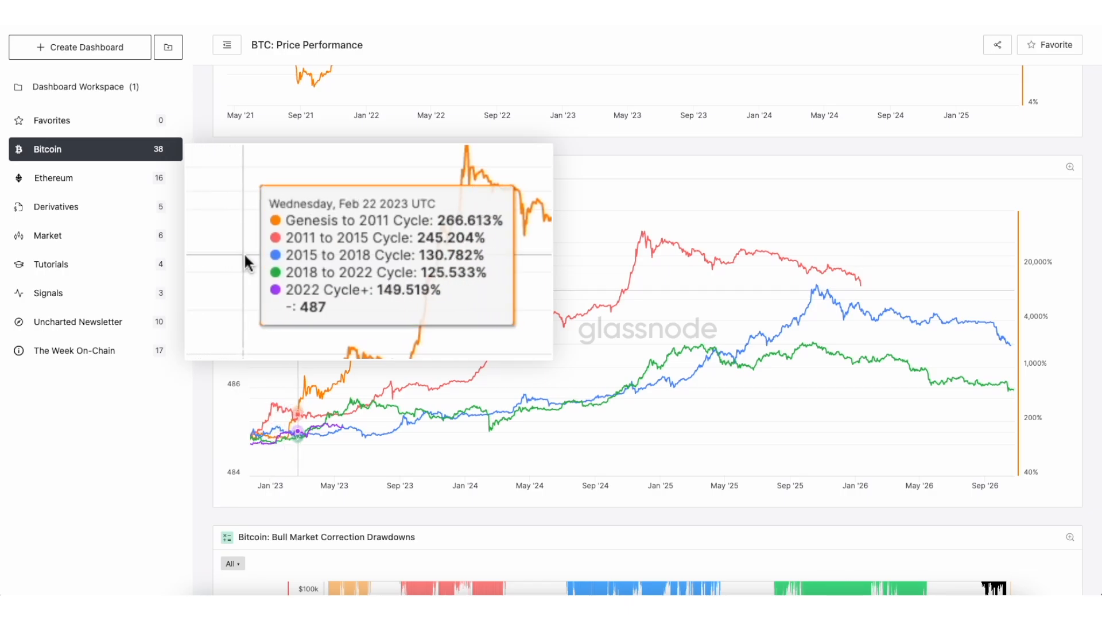
pyautogui.moveTo(342, 294)
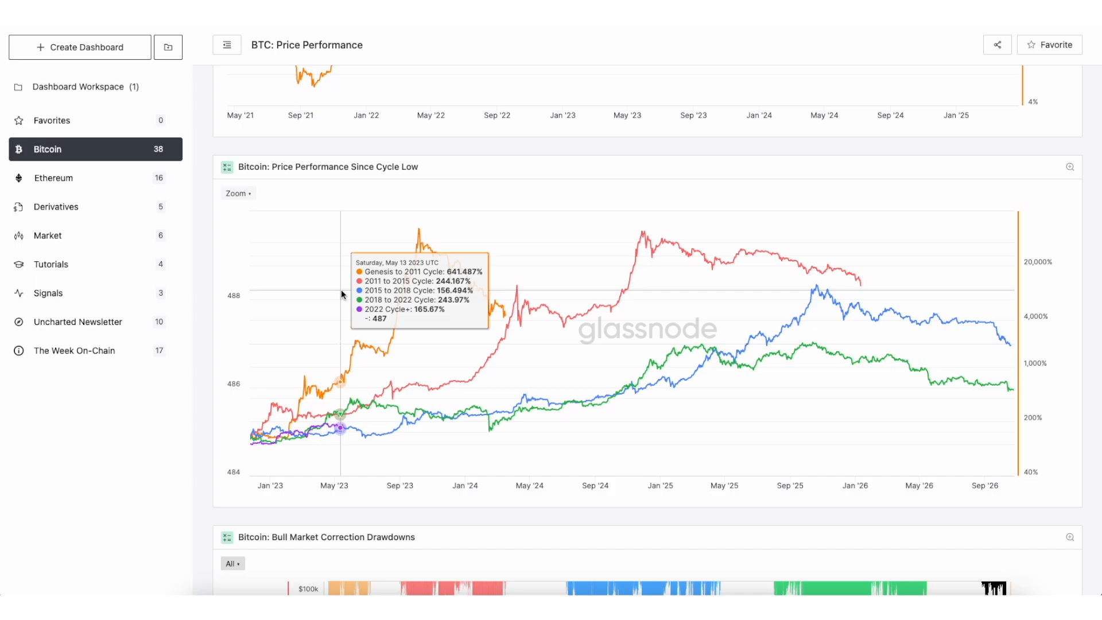
pyautogui.click(53, 178)
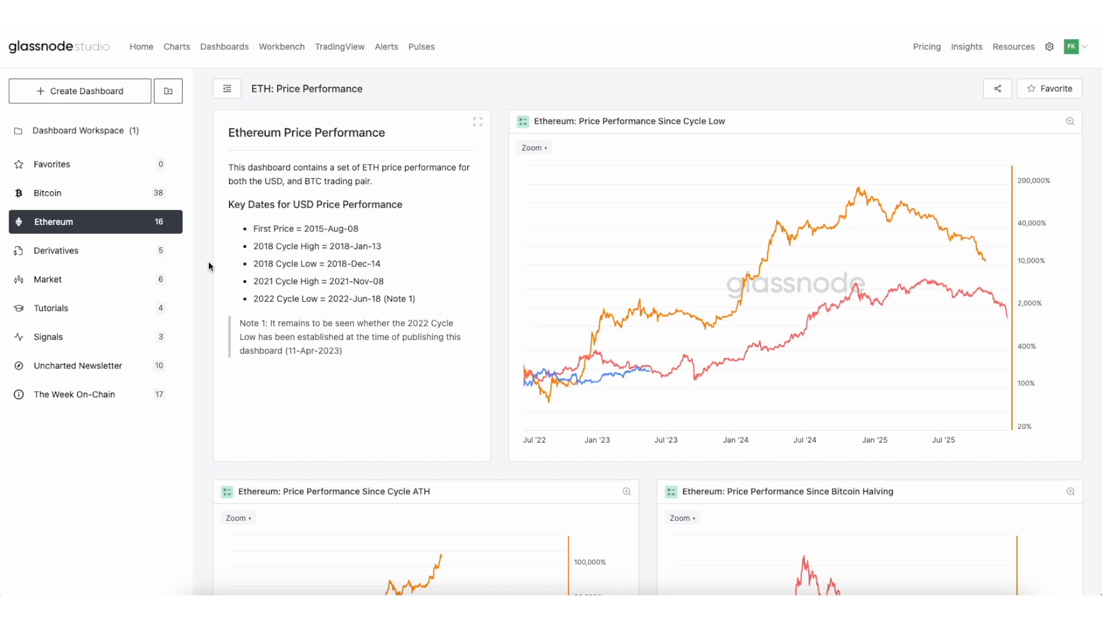
pyautogui.scroll(-3)
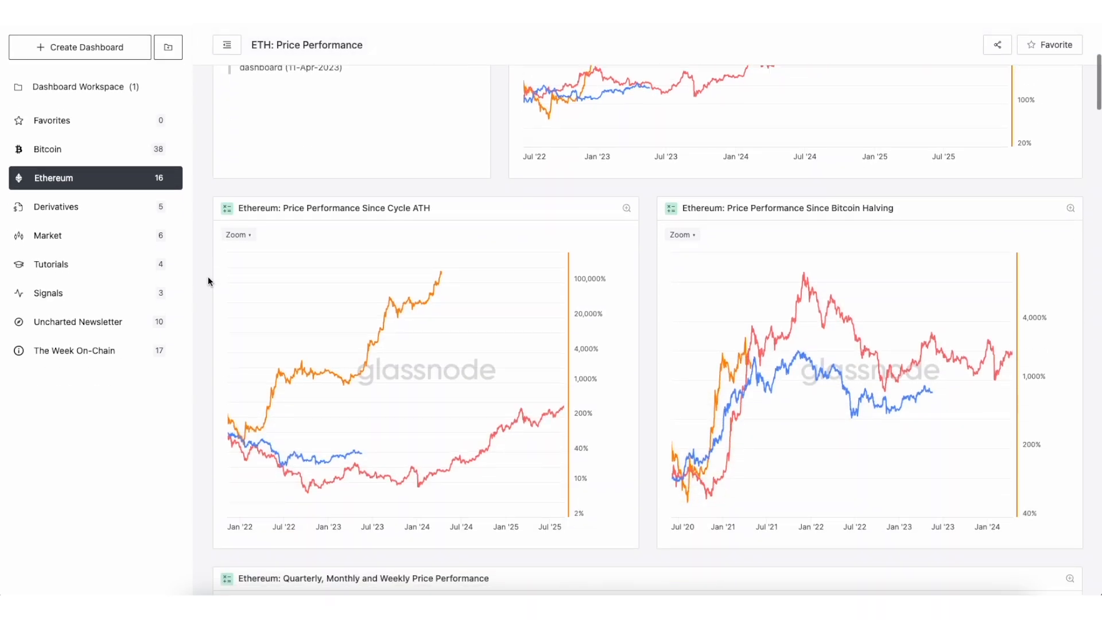
pyautogui.scroll(-3)
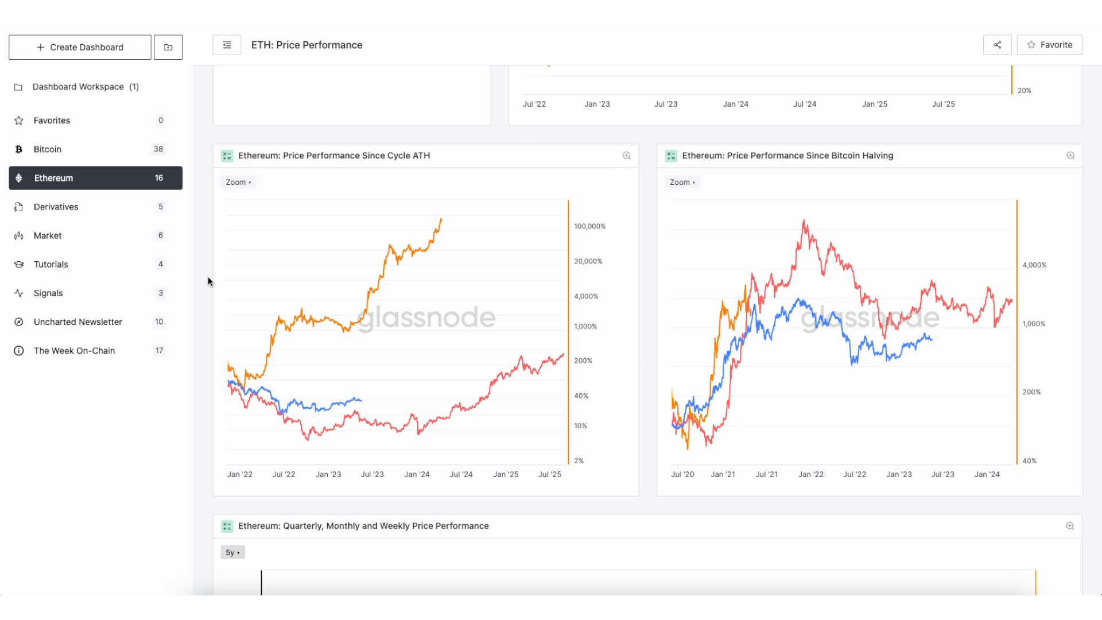
# - Scroll through the ETH/BTC Ratio Performance Metrics key dates and ratio performance charts
pyautogui.scroll(-3)
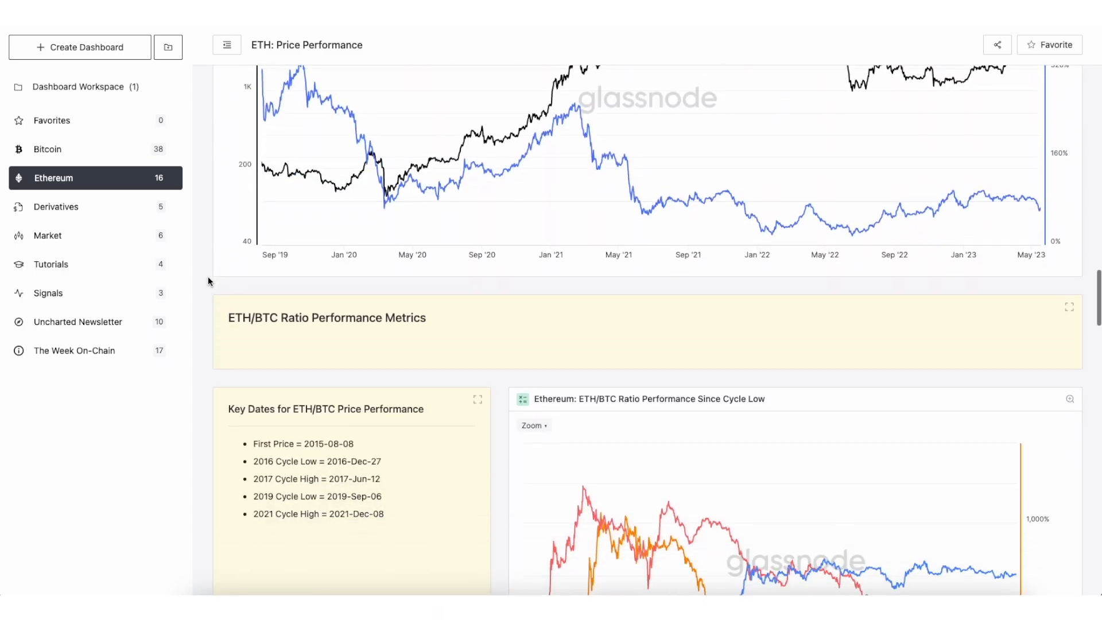
pyautogui.scroll(-3)
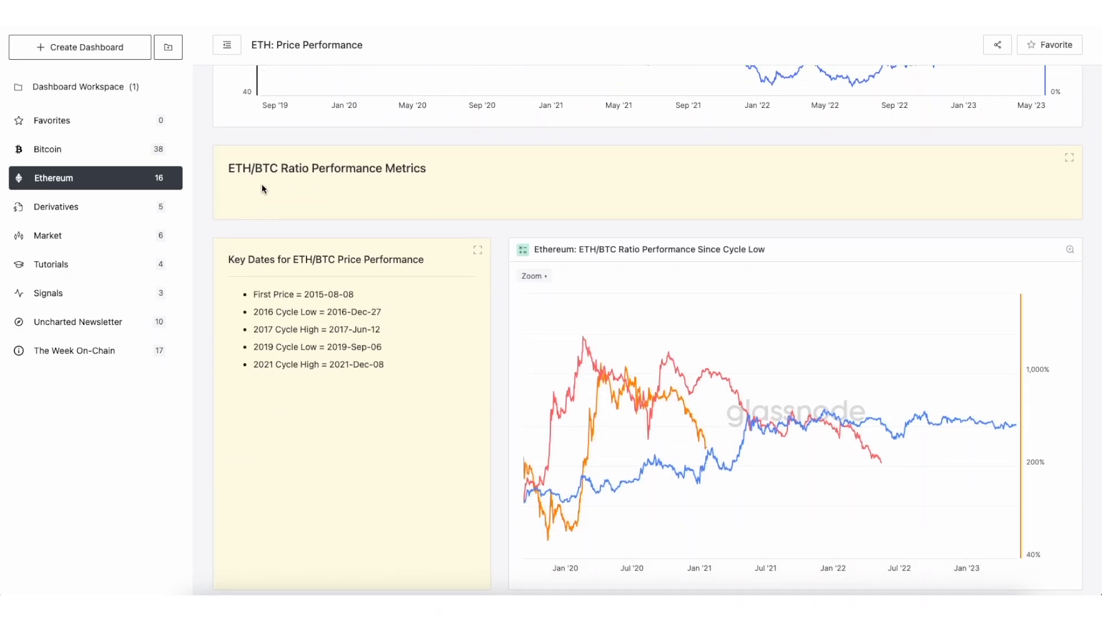
pyautogui.moveTo(430, 192)
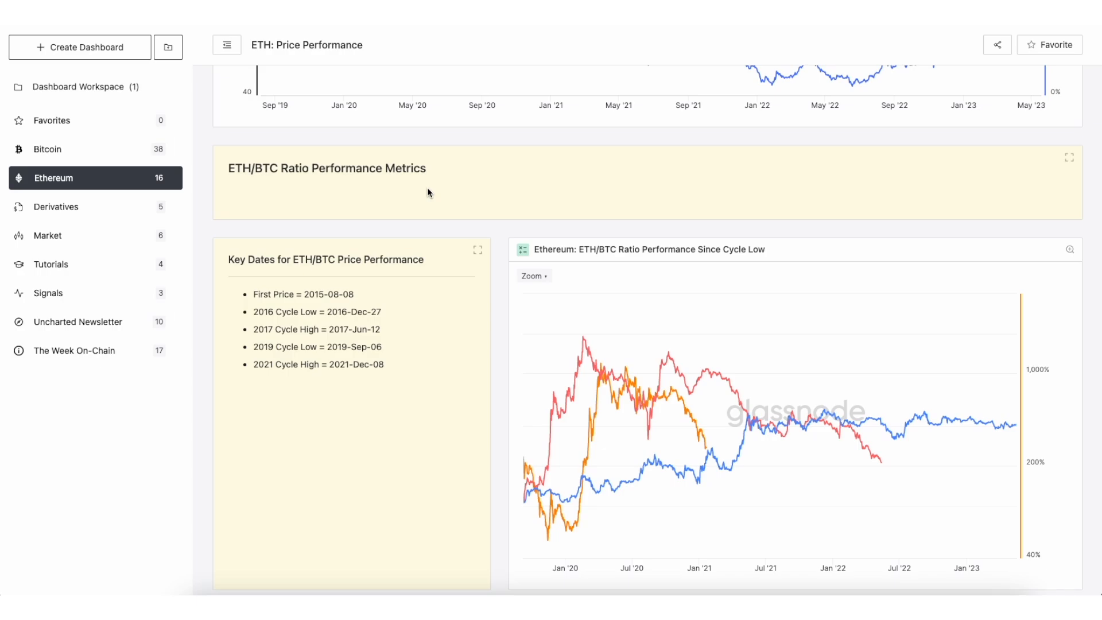
pyautogui.scroll(-3)
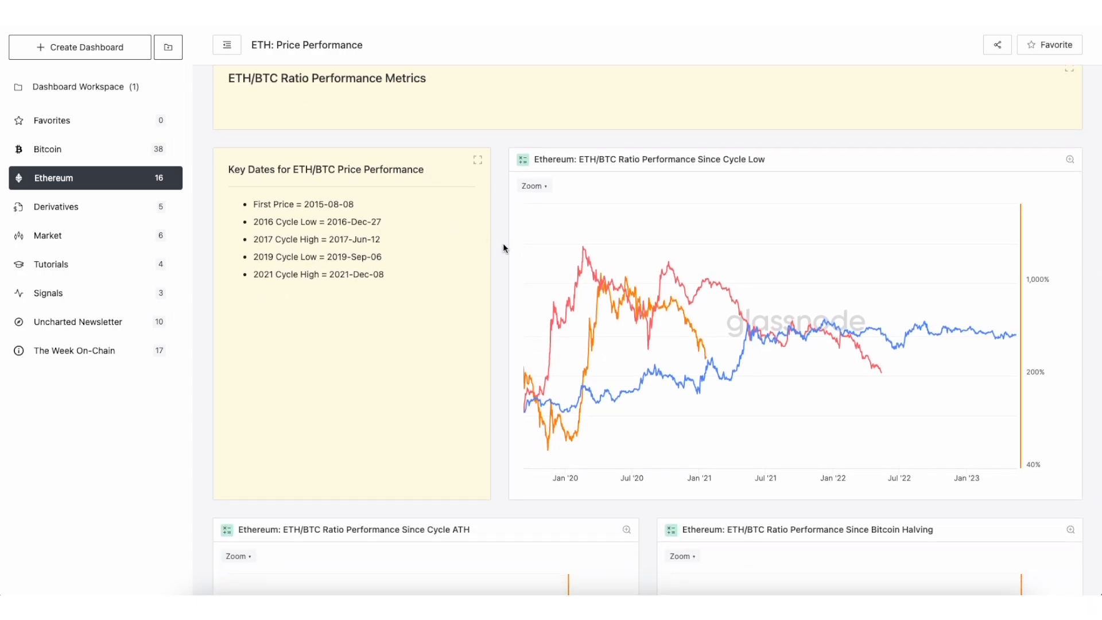
pyautogui.scroll(-3)
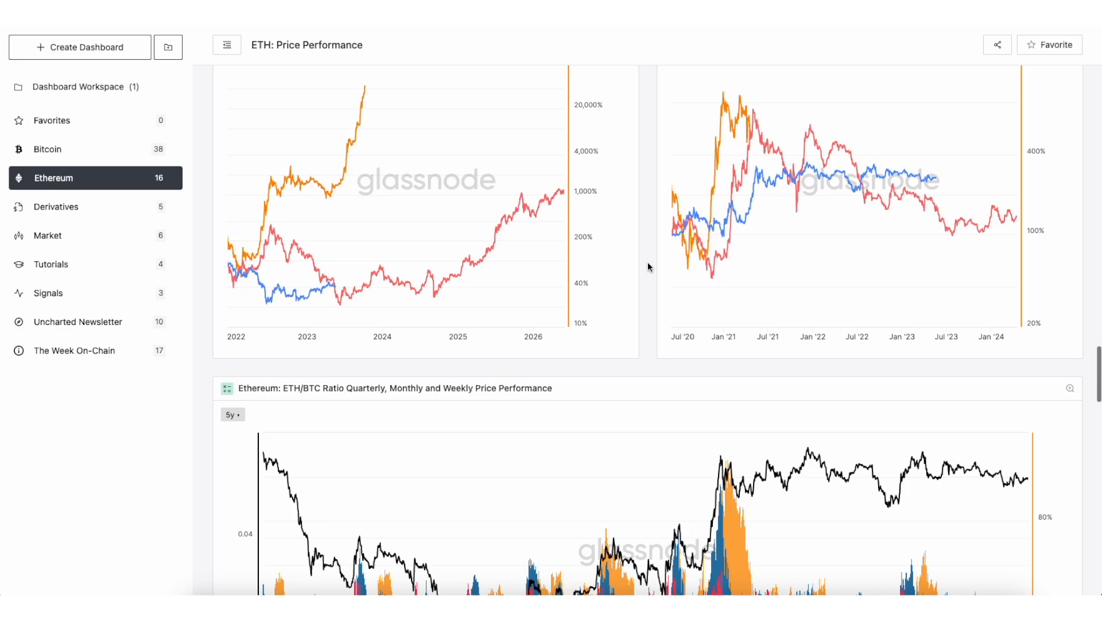
pyautogui.scroll(-3)
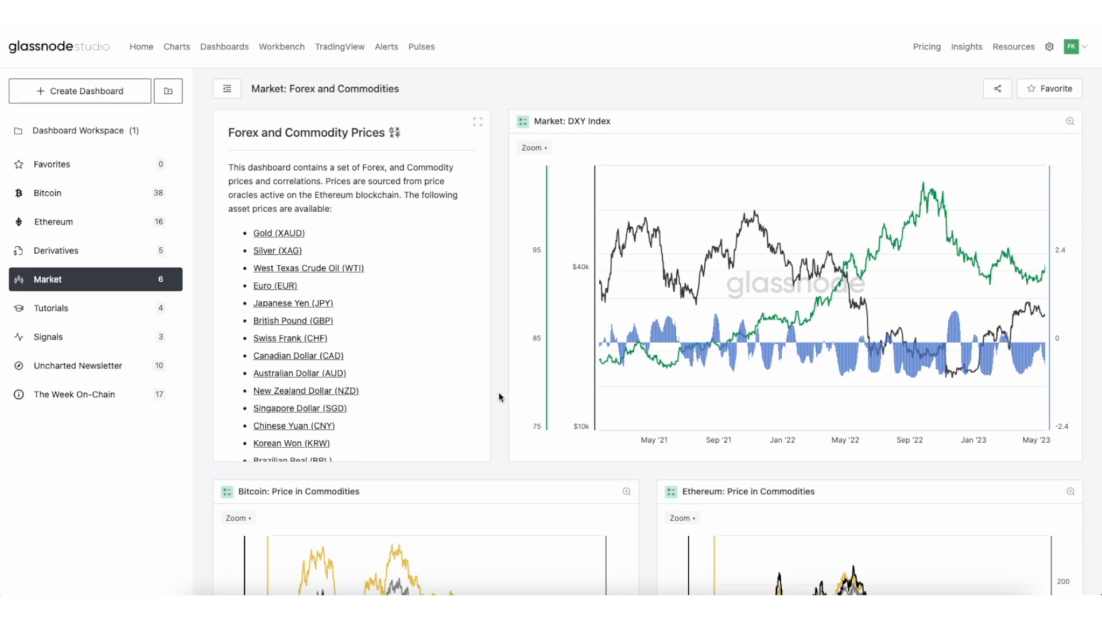
pyautogui.moveTo(473, 312)
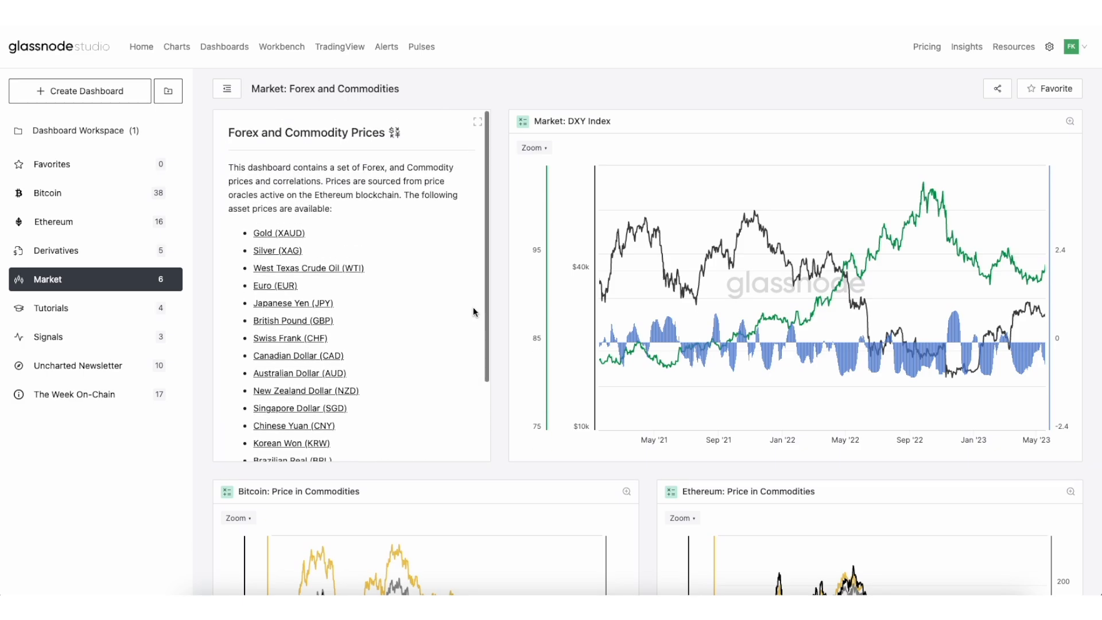
pyautogui.moveTo(495, 283)
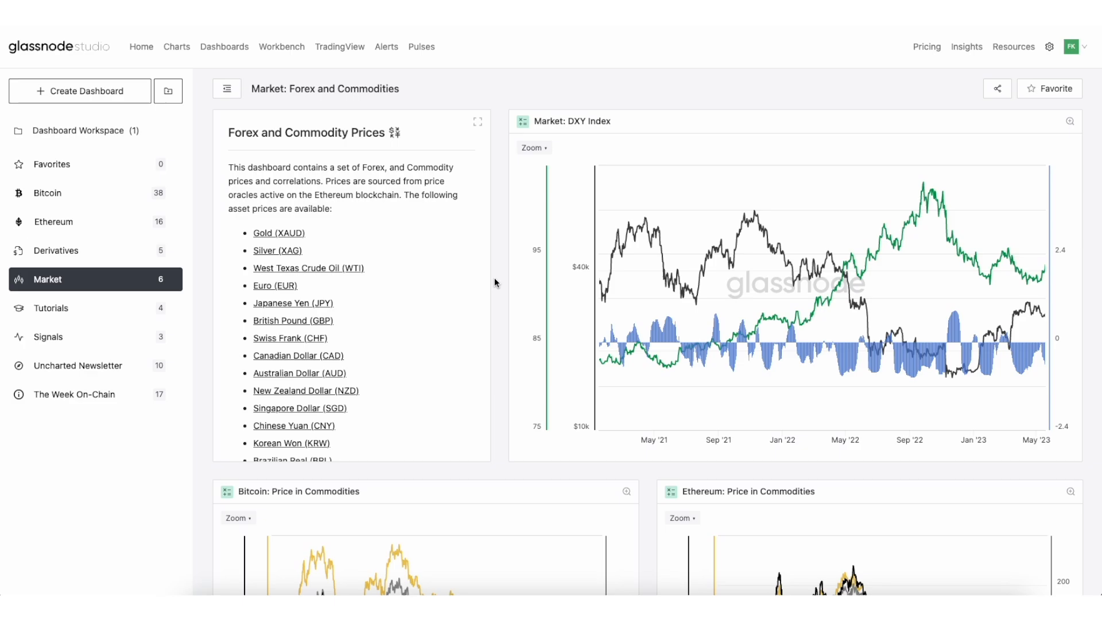
# - Scroll to the Bitcoin: Price in Commodities chart and read its BTC/XAU, XAG and WTI values
pyautogui.scroll(-3)
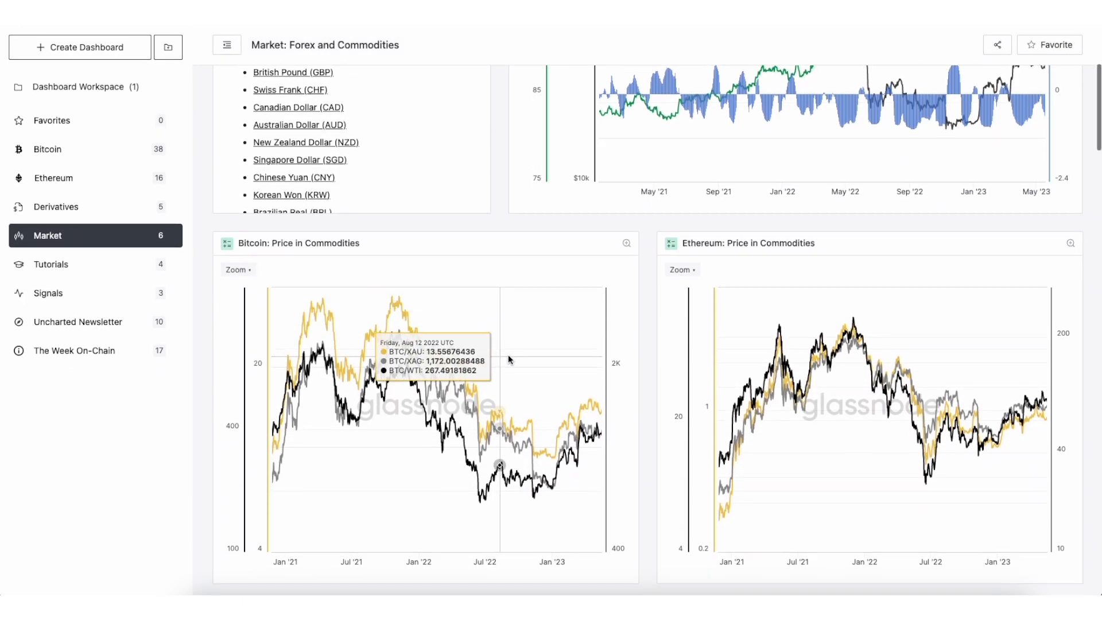
pyautogui.moveTo(530, 356)
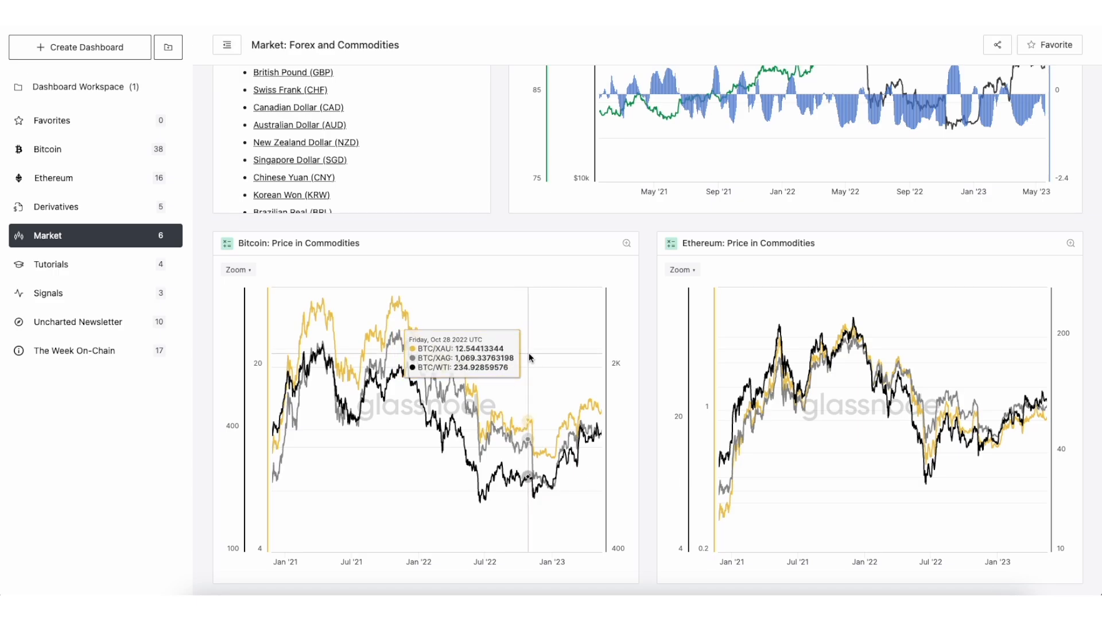
pyautogui.moveTo(681, 256)
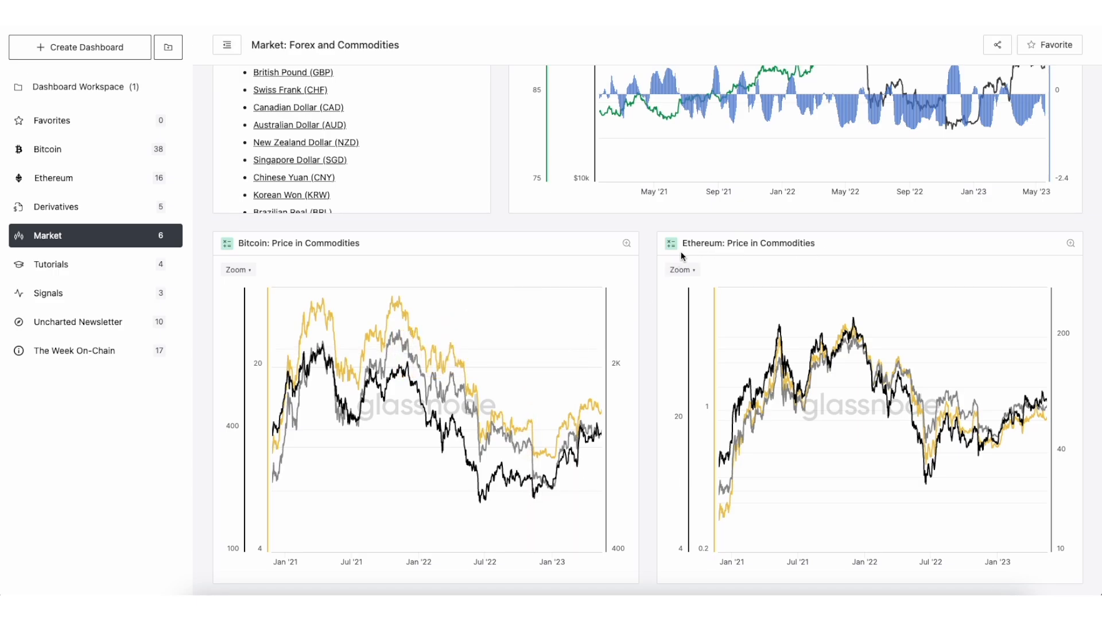
# - Scroll to show the Bitcoin: 30D Correlation to Commodities chart in full, January 2021 to May 2023
pyautogui.scroll(-3)
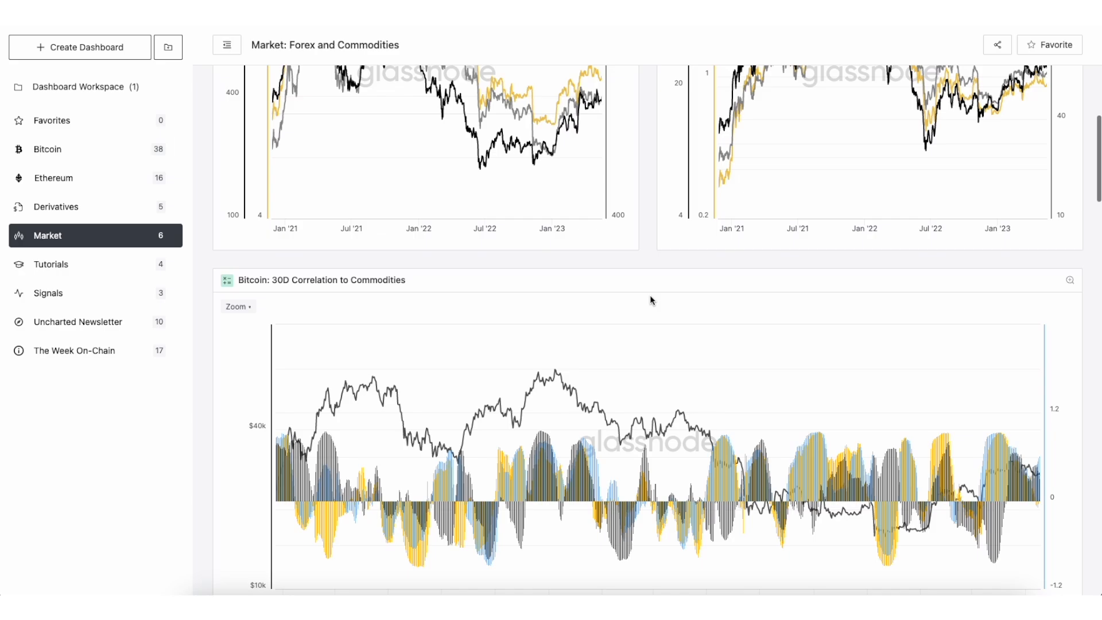
pyautogui.scroll(-3)
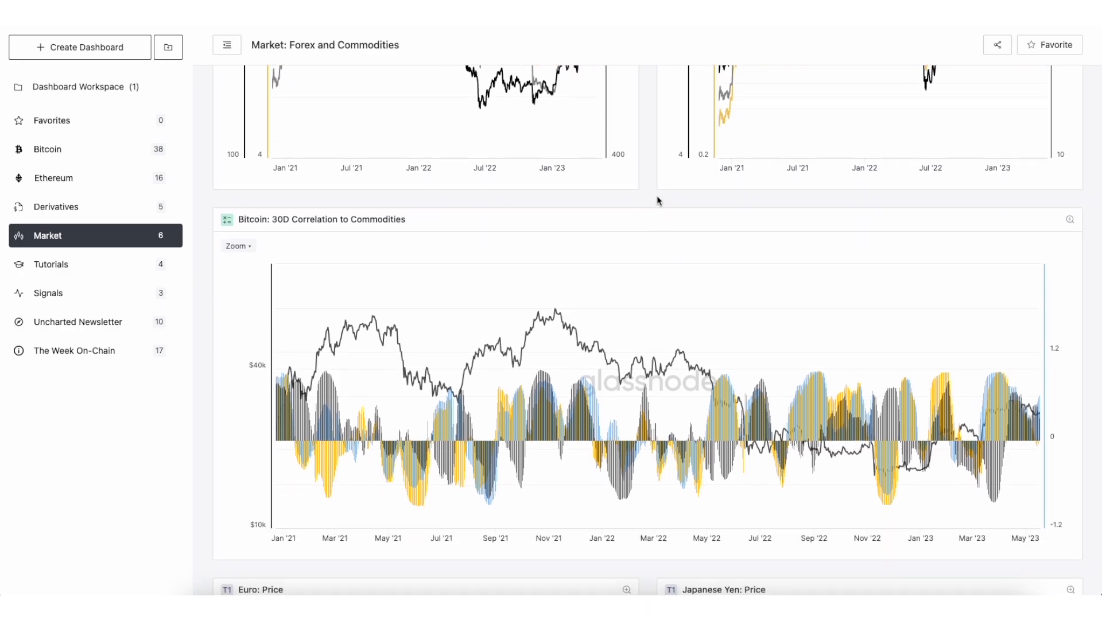
pyautogui.moveTo(1030, 222)
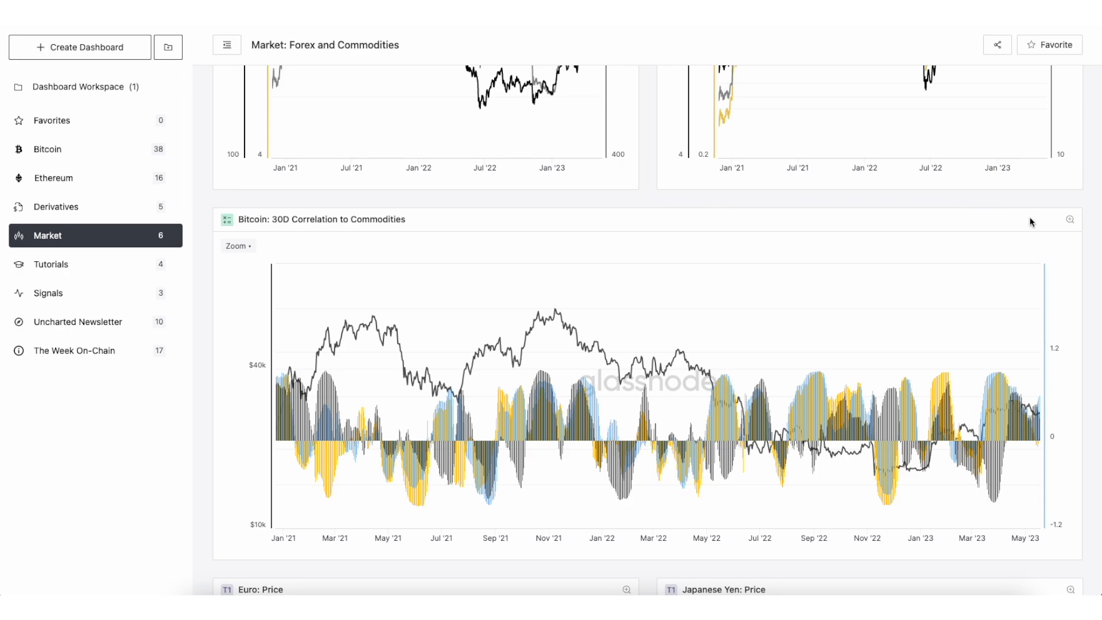
pyautogui.moveTo(1068, 220)
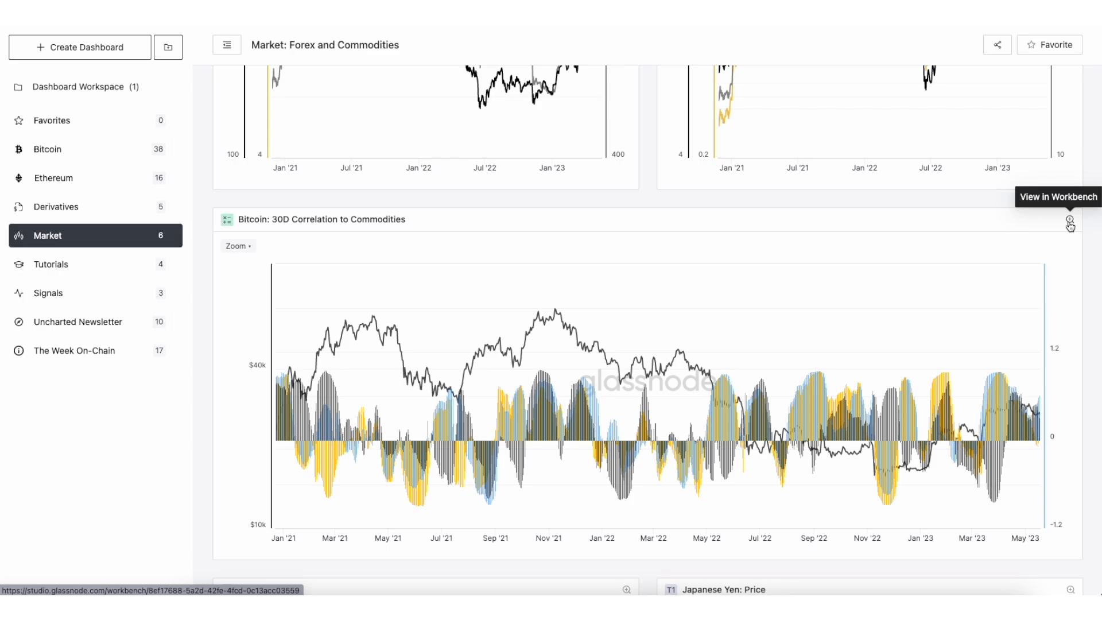
pyautogui.moveTo(1092, 303)
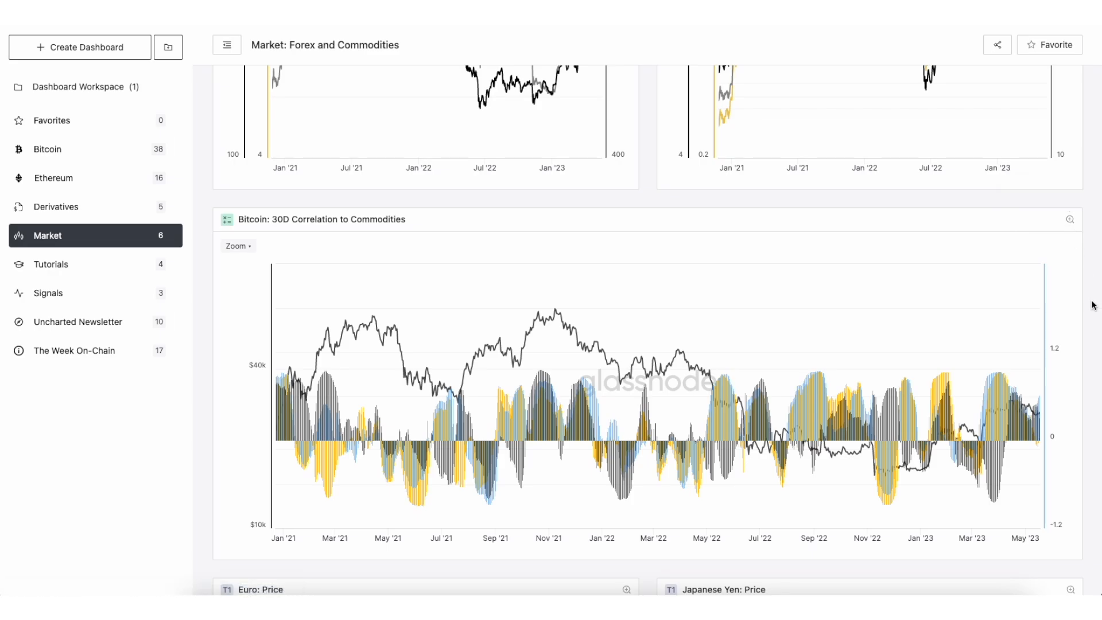
# - Scroll past the Euro, Yen, Franc and Sterling charts to the Australian, Canadian, Singapore and New Zealand Dollar charts
pyautogui.scroll(-3)
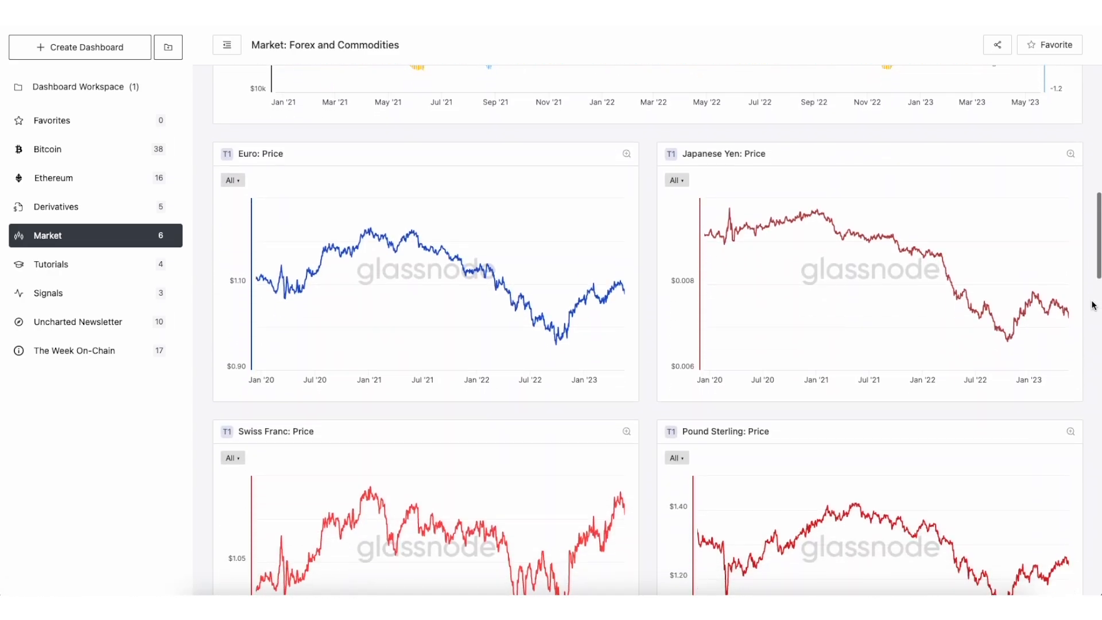
pyautogui.scroll(-3)
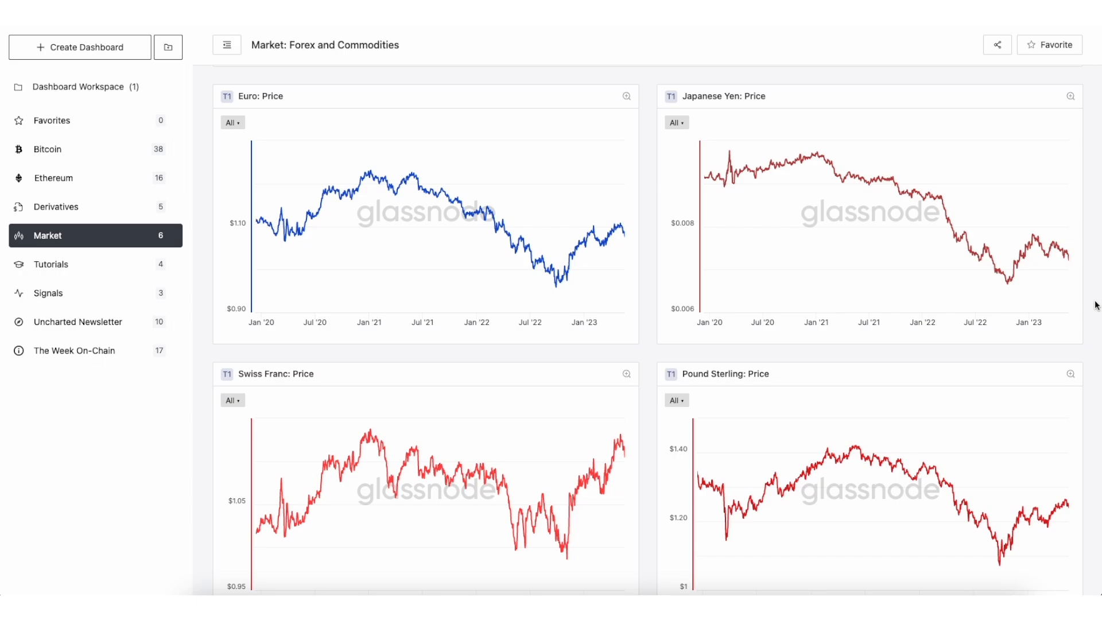
pyautogui.scroll(-3)
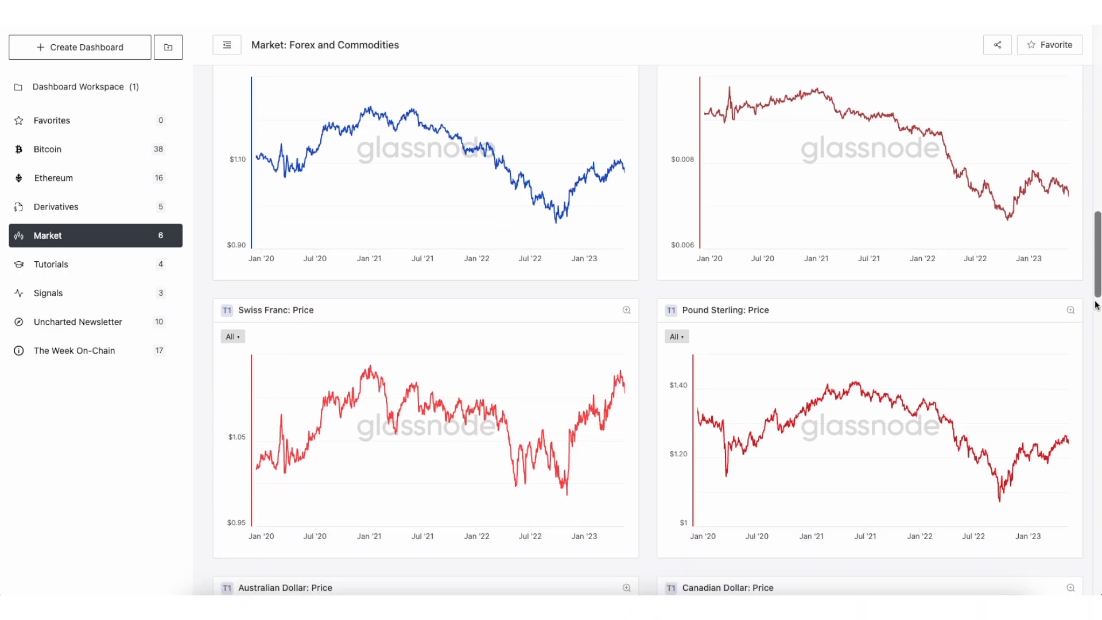
pyautogui.scroll(-3)
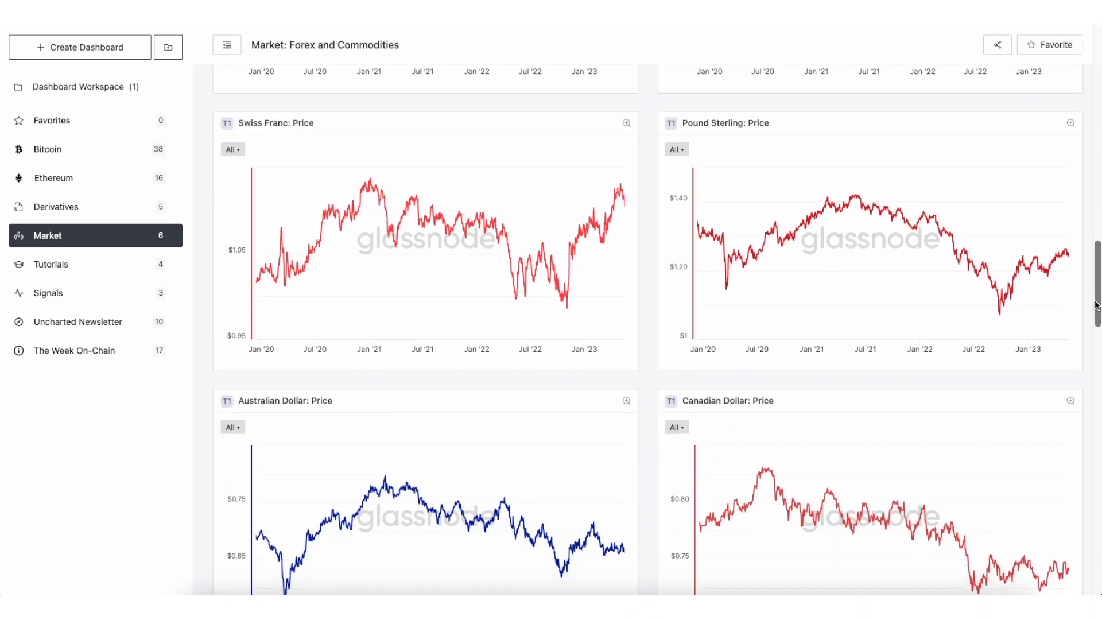
pyautogui.scroll(-3)
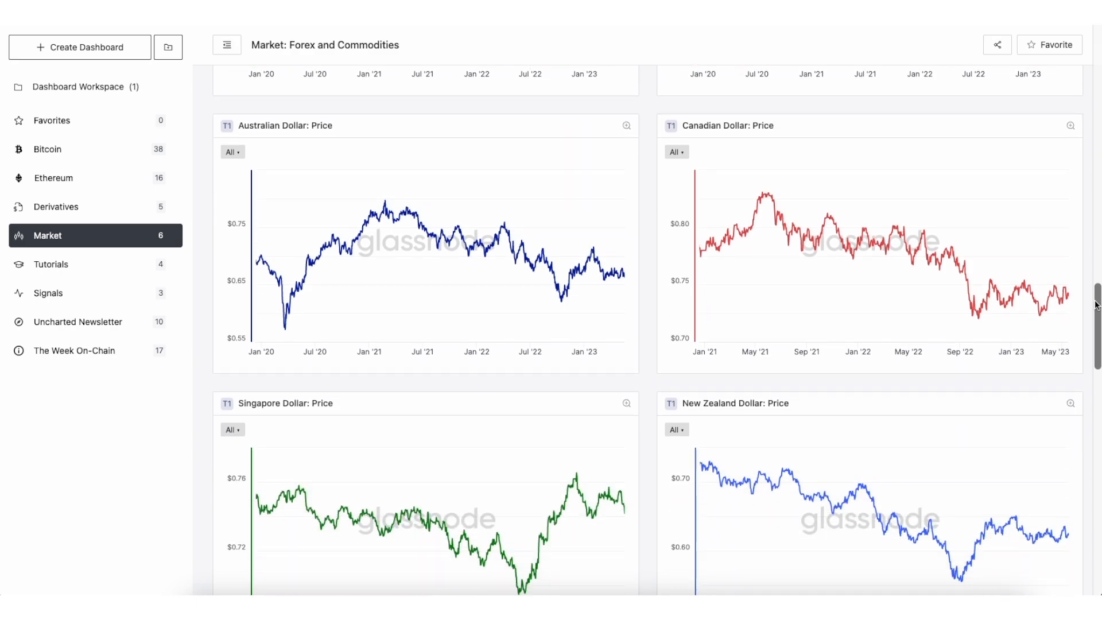